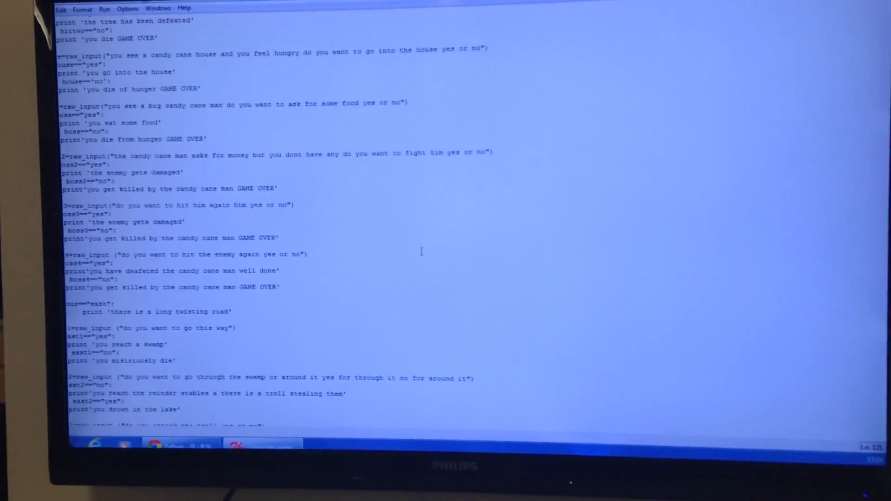
# Step: Answer the game's prompt with 'y' to pick up the axe and weaken the tree
pyautogui.scroll(3)
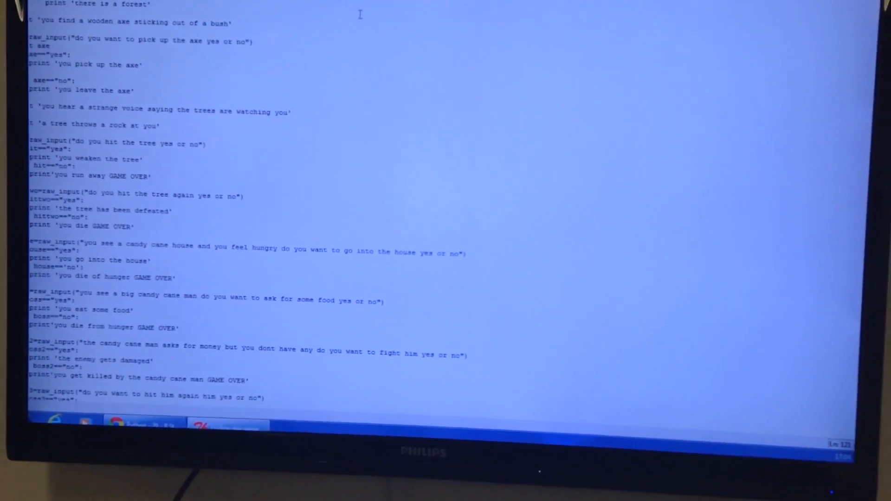
pyautogui.scroll(3)
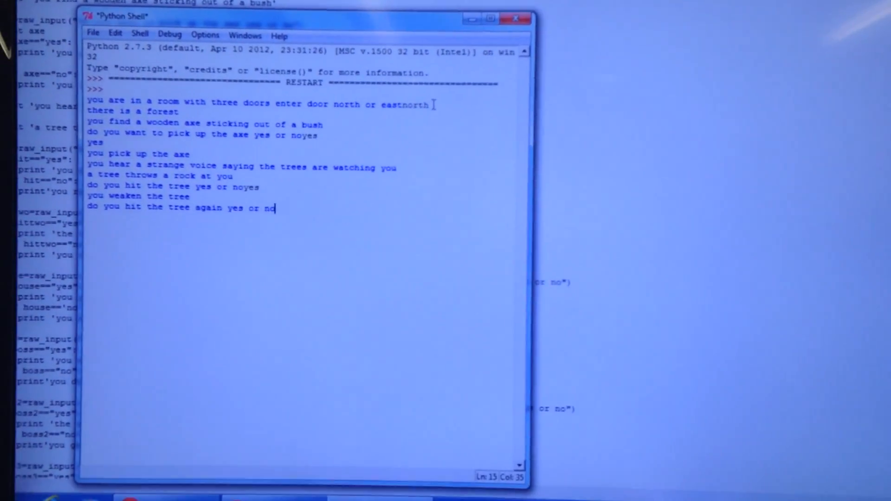
pyautogui.write('yes')
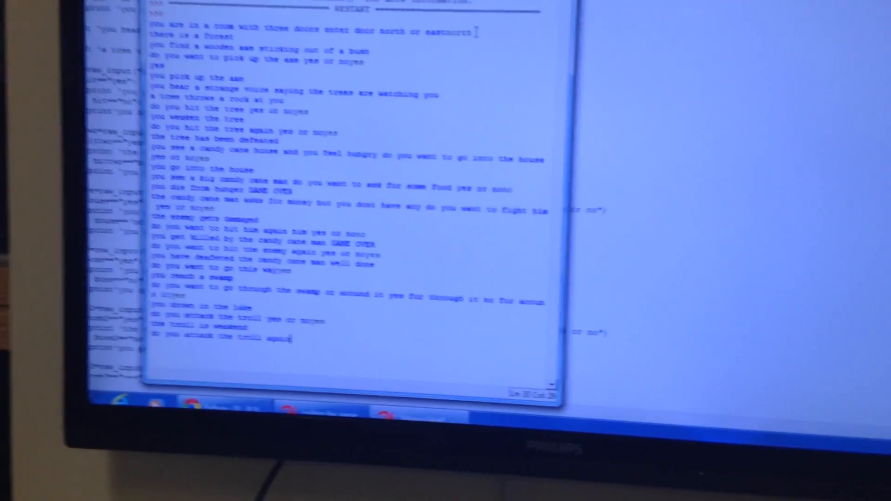
# Step: Scroll the Python Shell to follow the troll-attack prompt
pyautogui.scroll(-3)
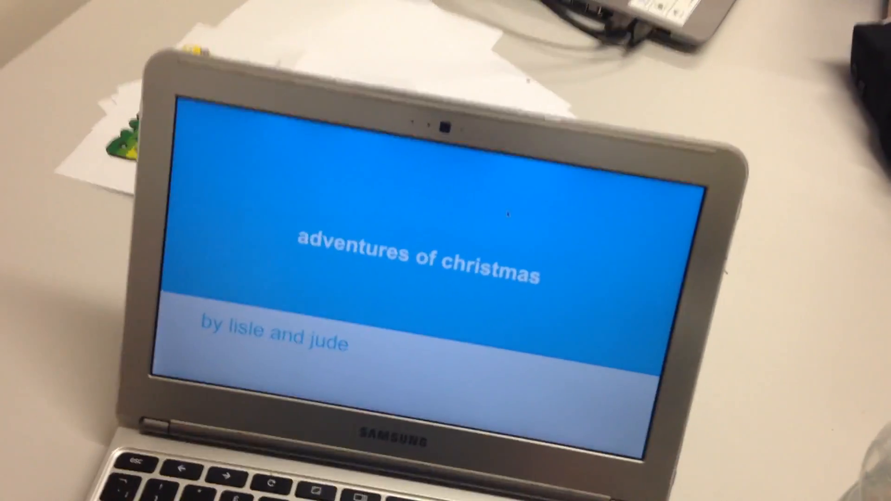
# Step: Advance from the title slide to 'the task' slide
pyautogui.press('Right')
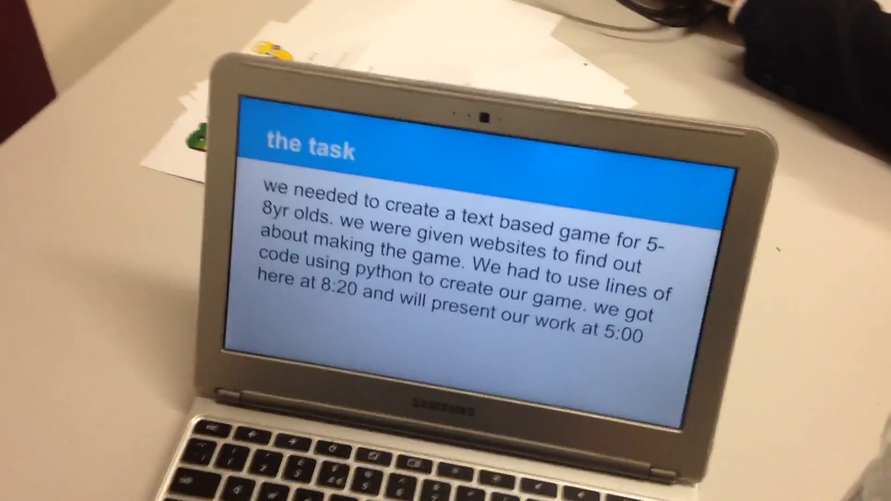